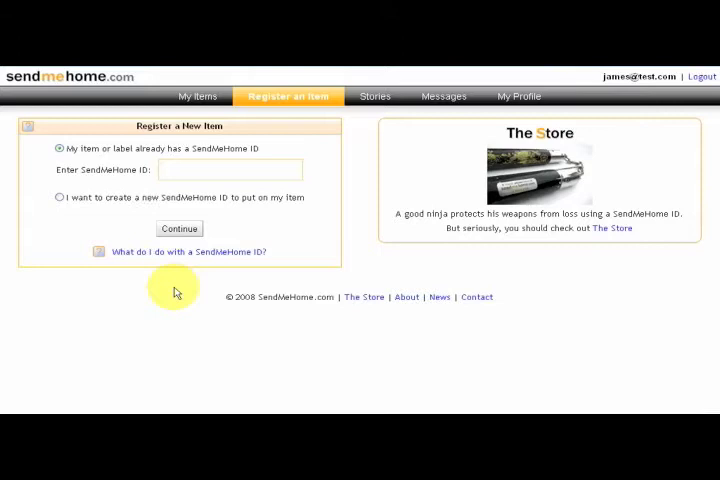
- Choose to create a new SendMeHome ID for the item and continue to the registration form
{"action": "left_click", "coordinate": [230, 168]}
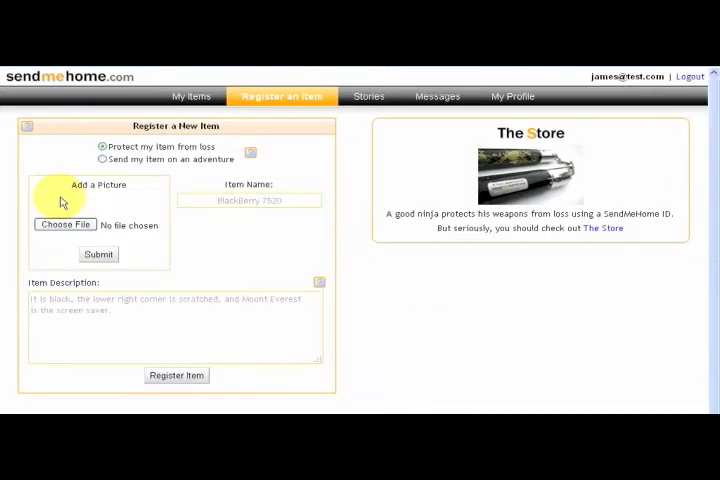
- Name the item James' iPod, upload its photo and describe its scratched lower right corner
{"action": "left_click", "coordinate": [248, 200]}
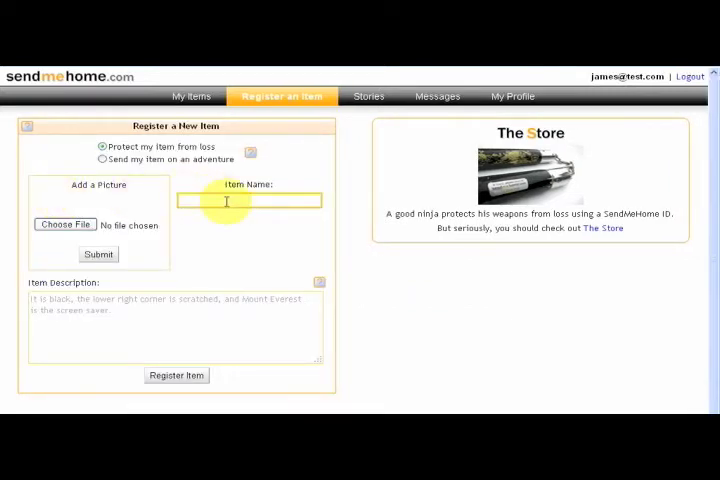
{"action": "type", "text": "James' iPod"}
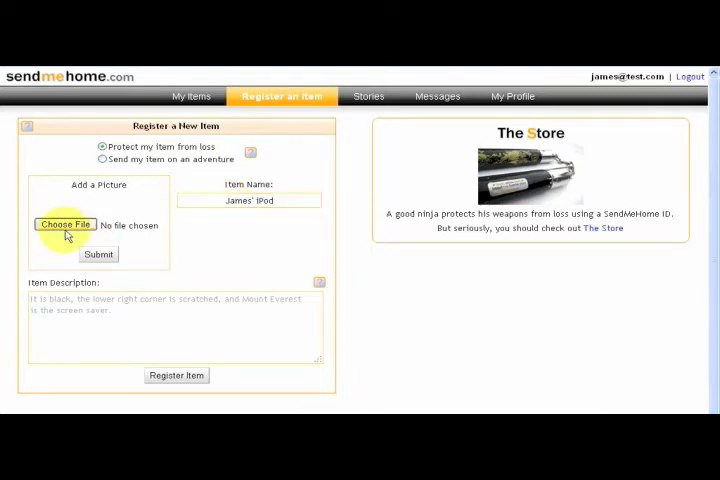
{"action": "left_click", "coordinate": [64, 224]}
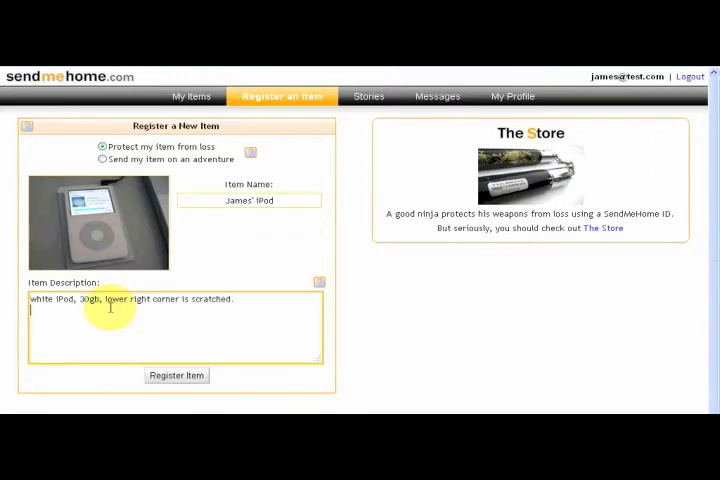
{"action": "left_click", "coordinate": [176, 376]}
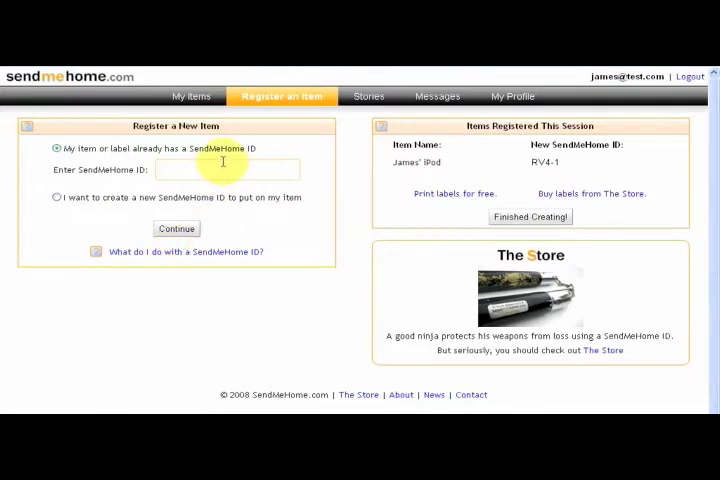
{"action": "mouse_move", "coordinate": [552, 170]}
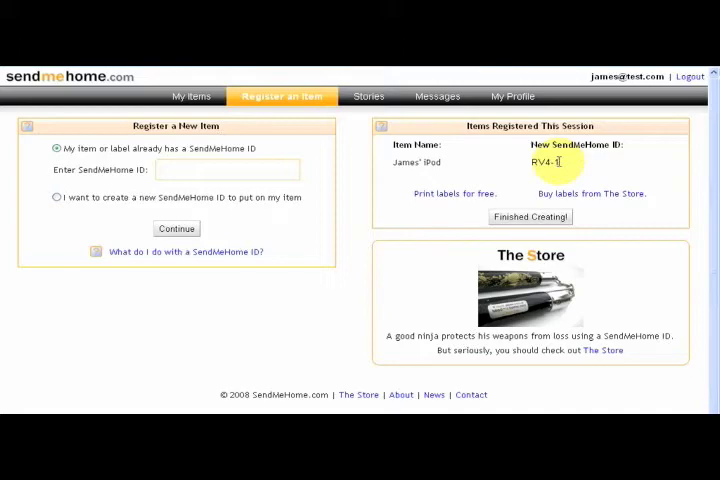
- Register James' iPod, receiving ID RV4-1, and finish creating new items
{"action": "left_click", "coordinate": [456, 192]}
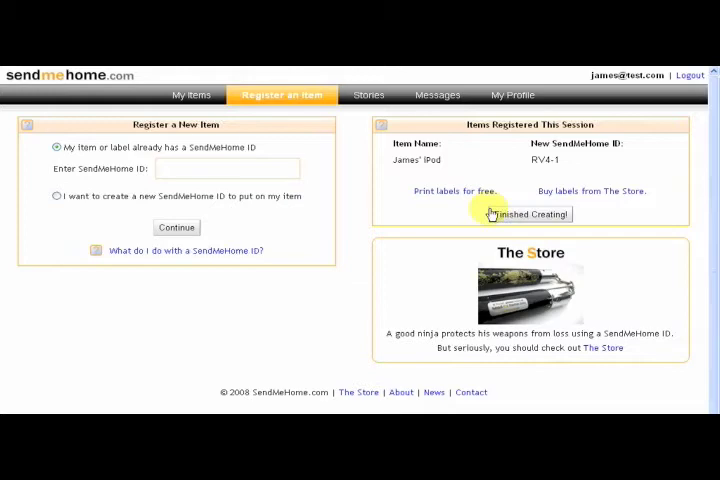
{"action": "left_click", "coordinate": [192, 94]}
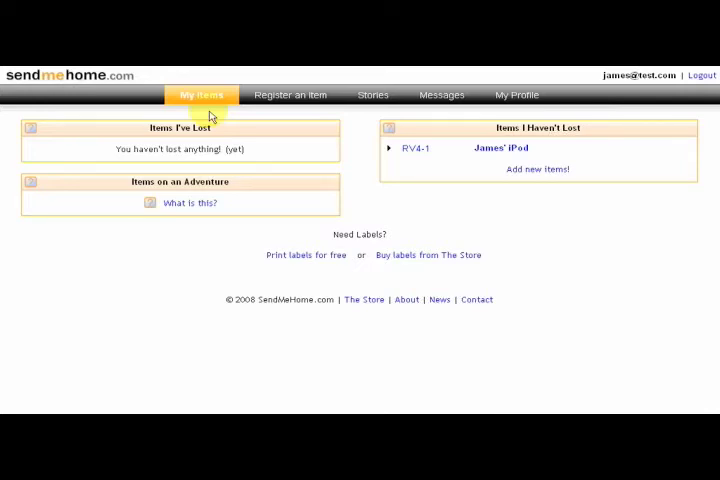
{"action": "mouse_move", "coordinate": [278, 112]}
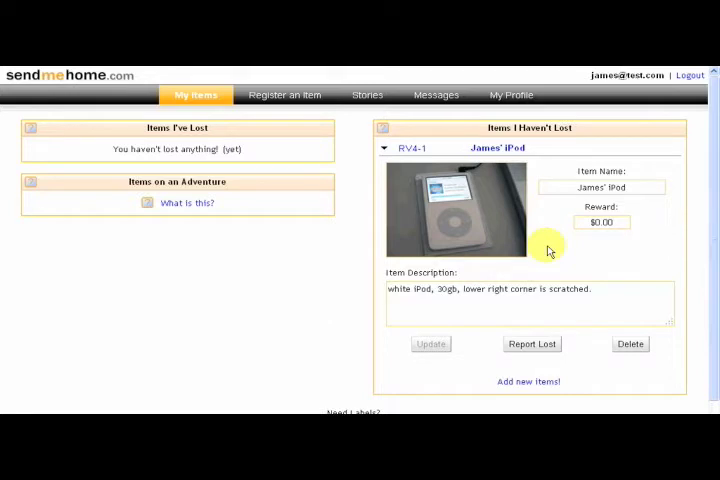
- Report James' iPod lost in the south-west corner of Rogers Park this afternoon
{"action": "left_click", "coordinate": [532, 344]}
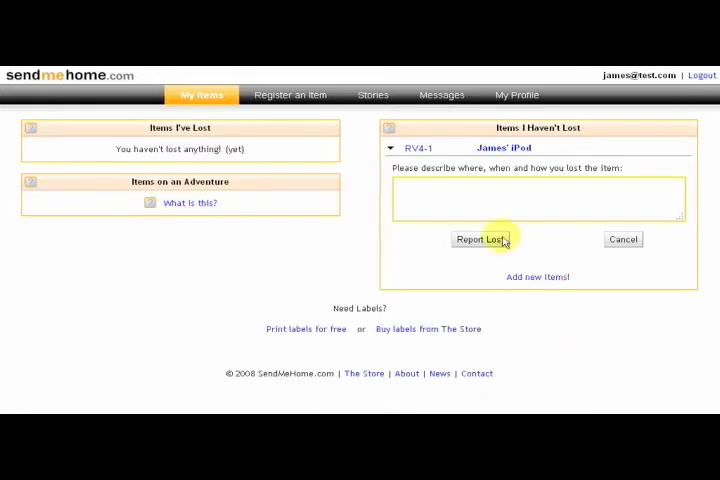
{"action": "type", "text": "I'm fairly certain I lost it in the south-west corner of Rogers Park this afternoon between 3-4pm. It has loads of sentimental pictures on it that cannot be replaced. If you do find it please let me know! Thankyou!"}
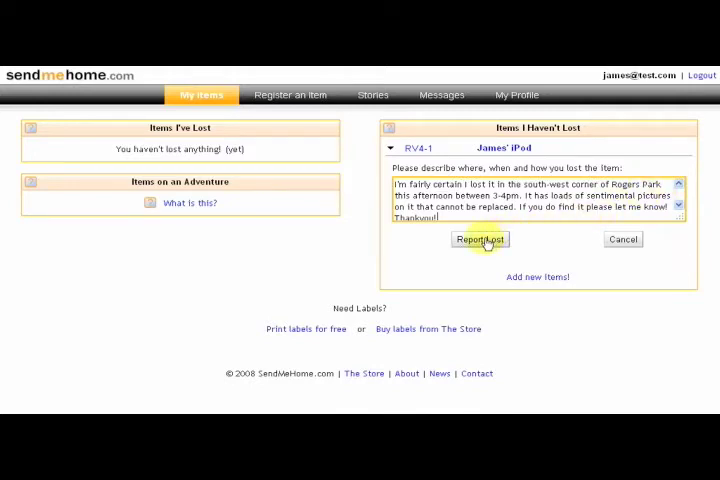
{"action": "left_click", "coordinate": [480, 240]}
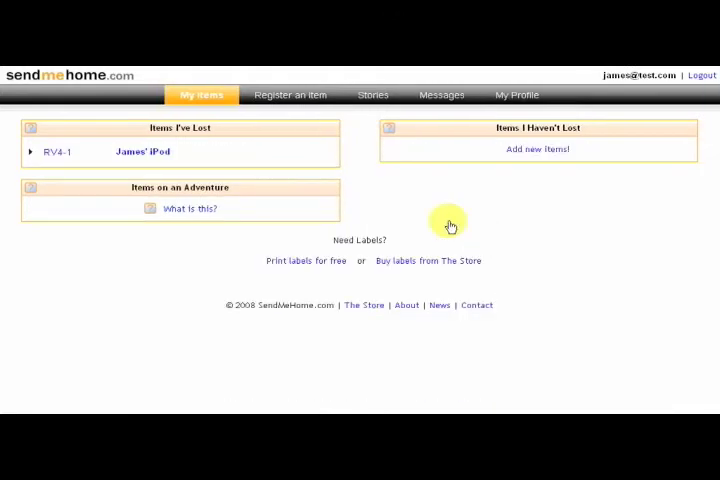
{"action": "mouse_move", "coordinate": [224, 148]}
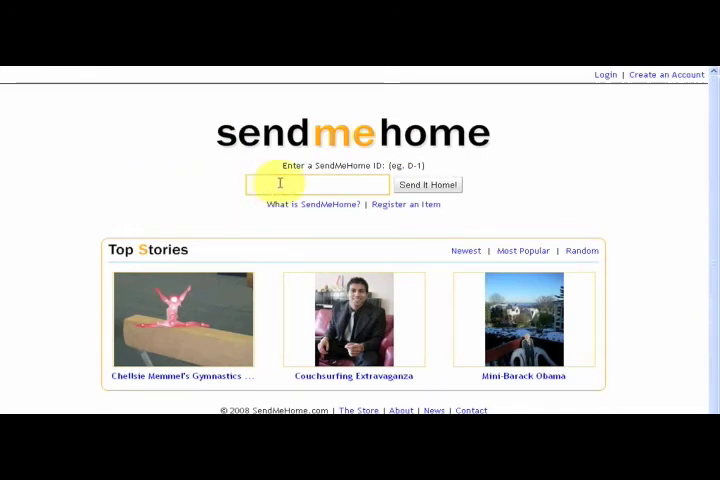
- Look up ID RV4 as a finder with Send It Home! to reach the found-item report page
{"action": "type", "text": "RV4"}
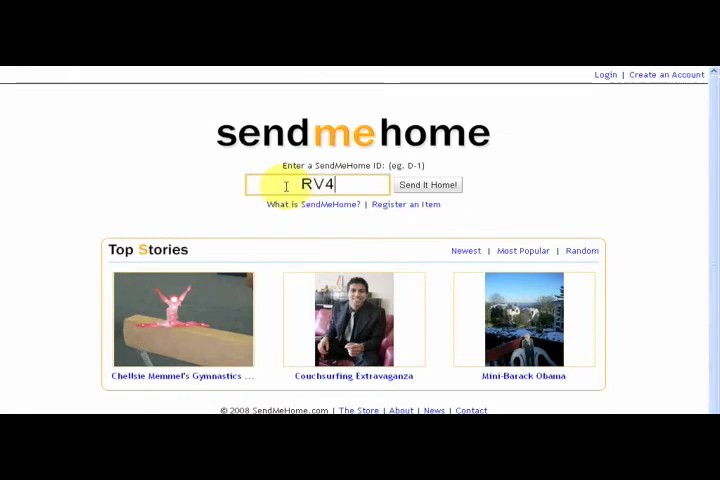
{"action": "left_click", "coordinate": [428, 184]}
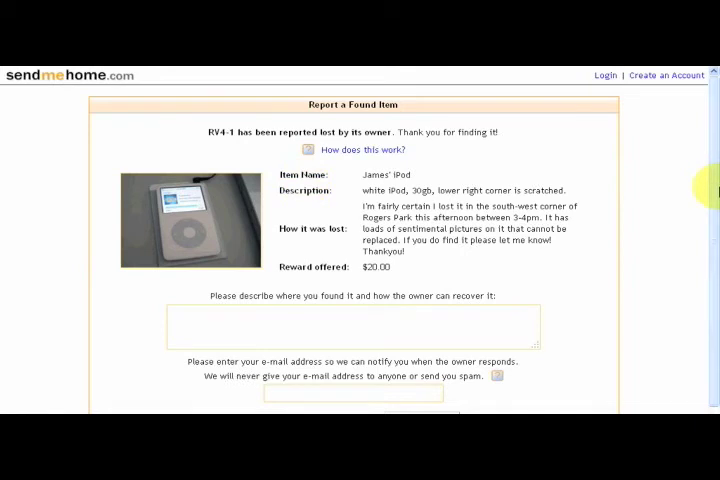
{"action": "scroll", "scroll_direction": "down", "scroll_amount": 3}
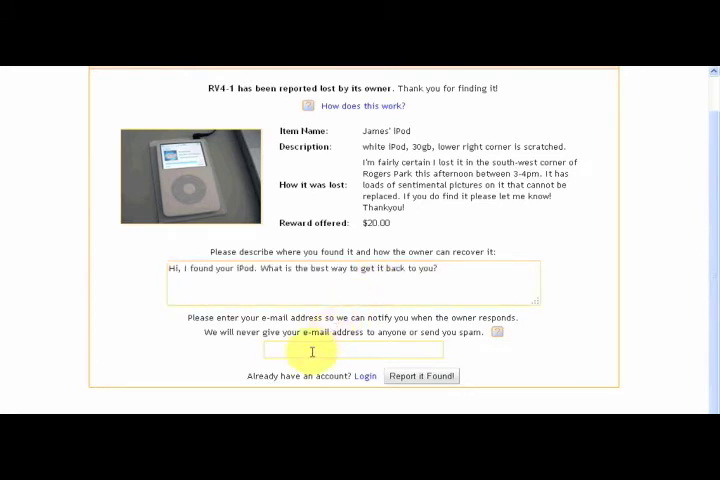
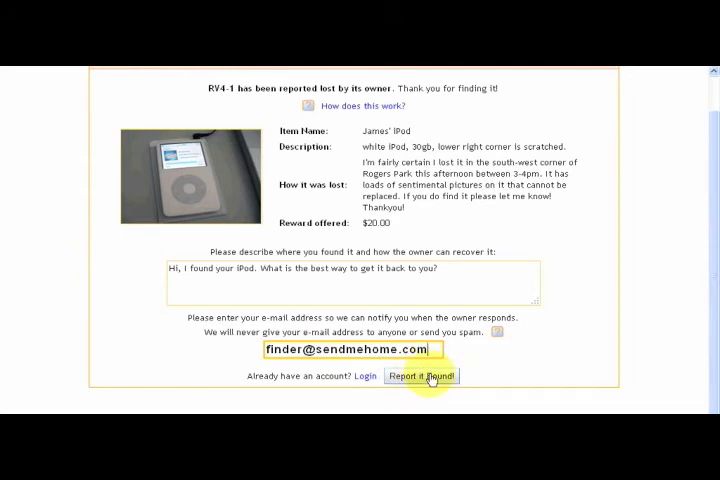
{"action": "left_click", "coordinate": [420, 376]}
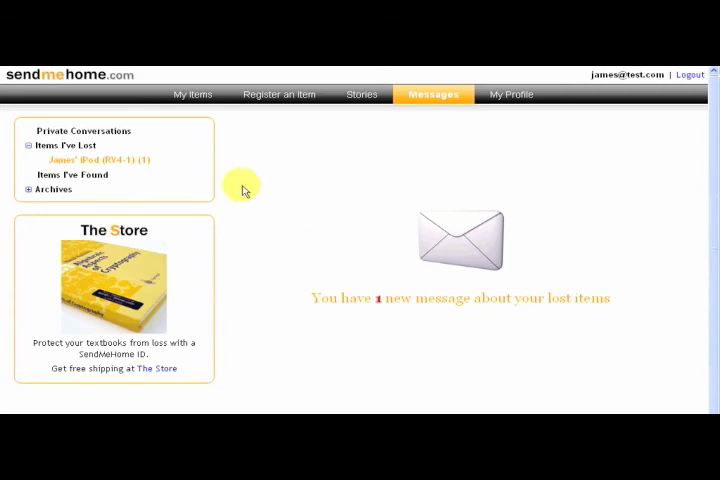
- Read the finder's message about James' iPod, reply 'Great!' and return to My Items
{"action": "left_click", "coordinate": [96, 160]}
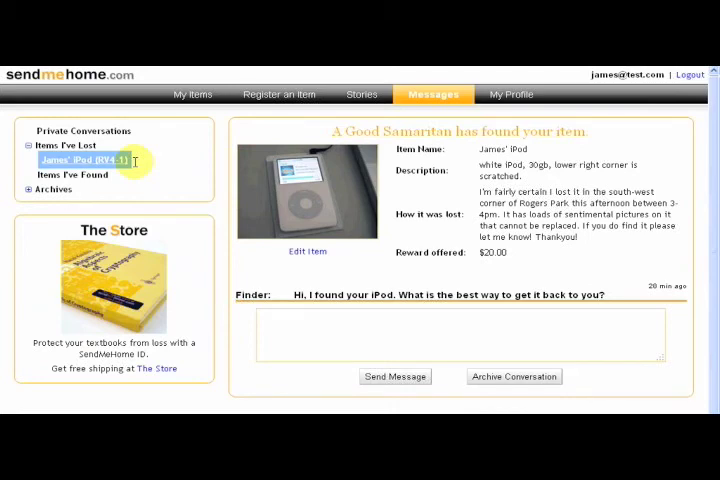
{"action": "left_click", "coordinate": [352, 334]}
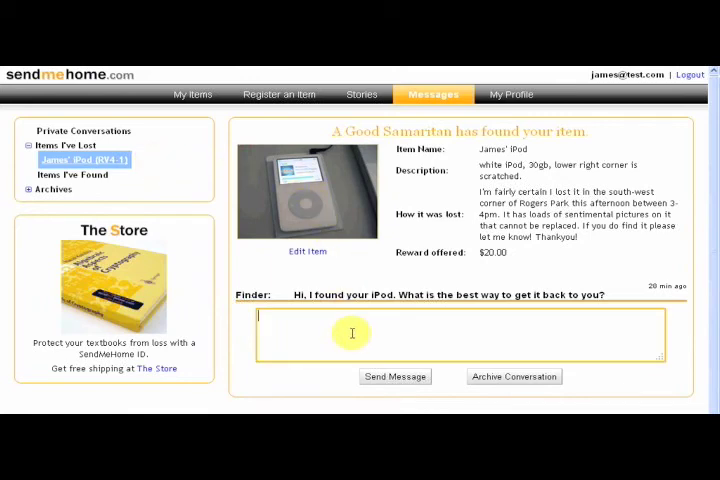
{"action": "type", "text": "Great! ..."}
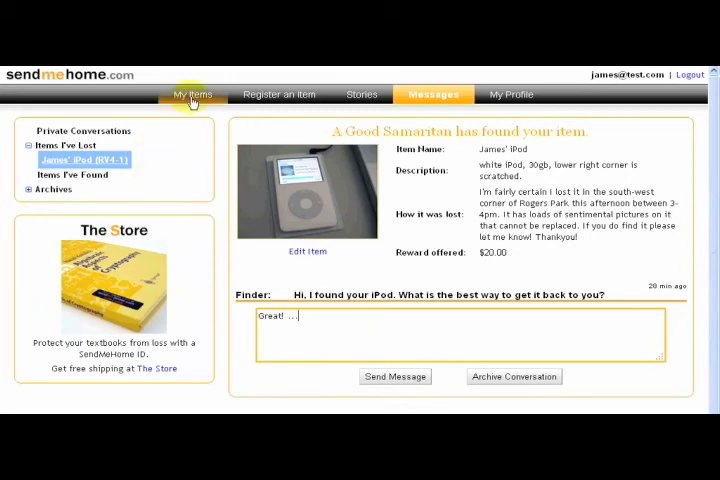
{"action": "left_click", "coordinate": [192, 94]}
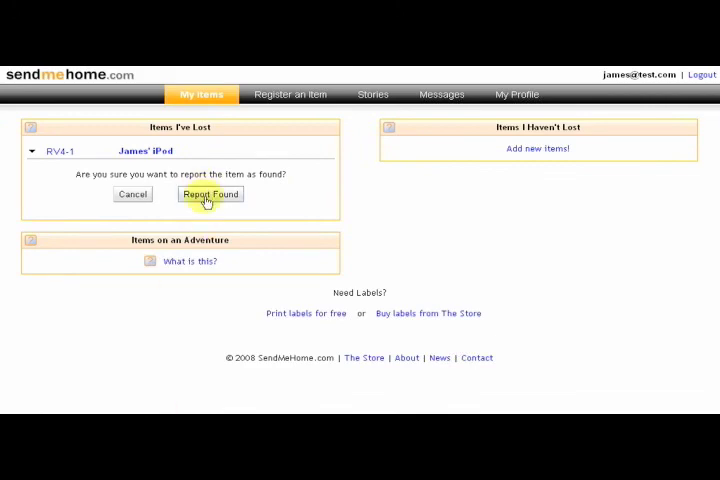
- Confirm Report Found so James' iPod returns to the items not lost
{"action": "left_click", "coordinate": [210, 194]}
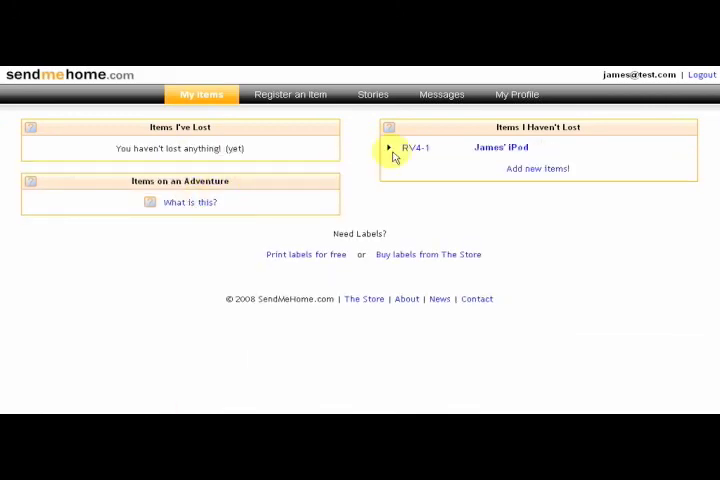